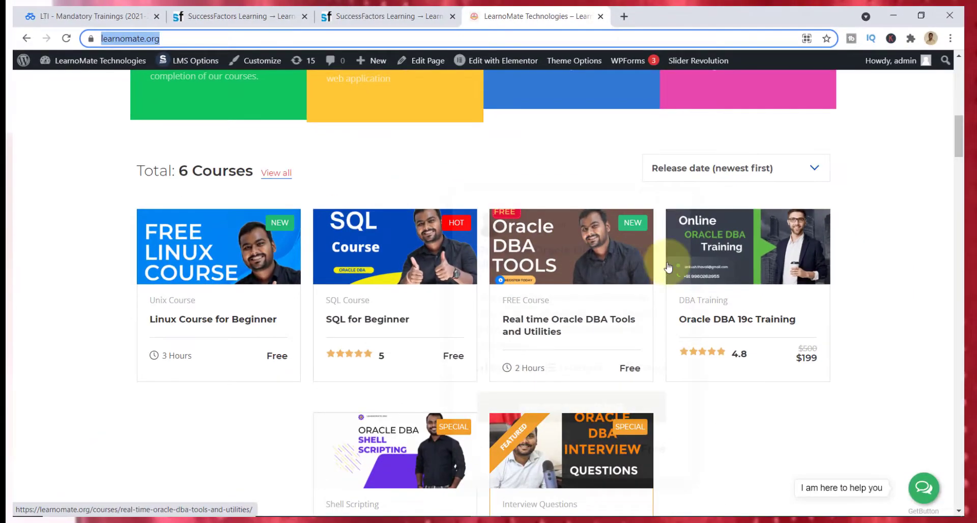
pyautogui.moveTo(873, 374)
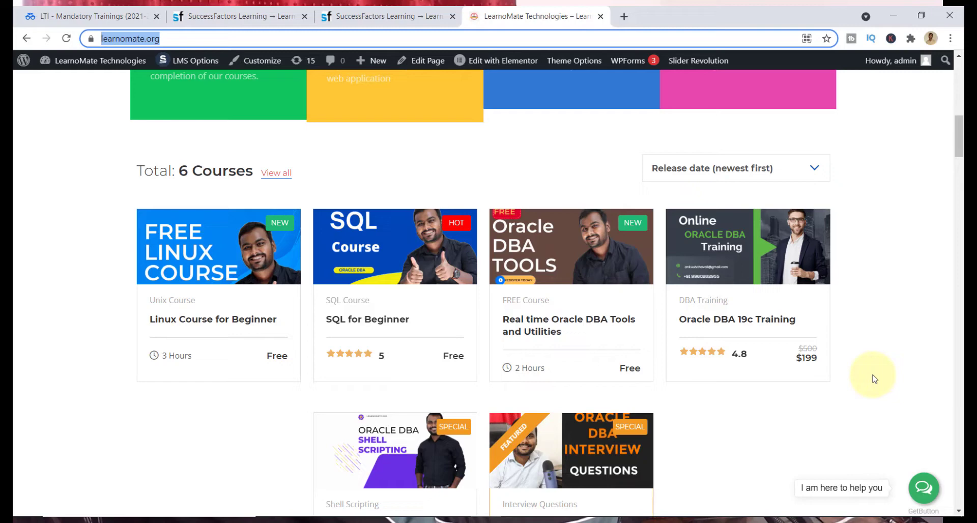
pyautogui.moveTo(217, 247)
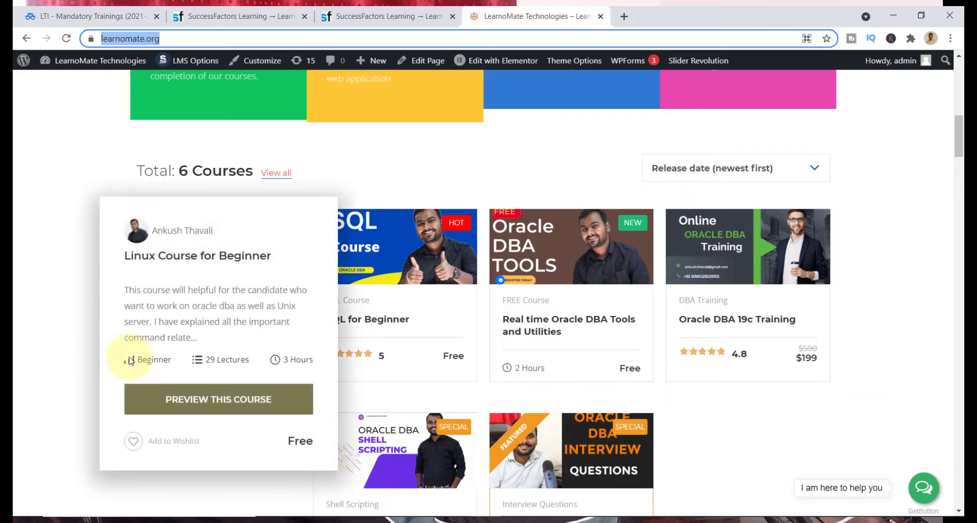
pyautogui.moveTo(415, 352)
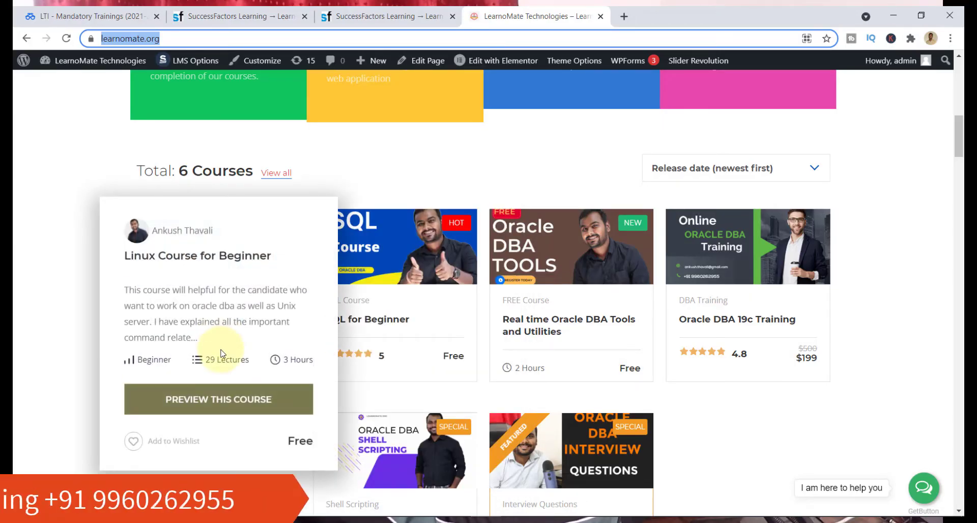
# Go to the Linux Course for Beginner preview from the home page's six-course list
pyautogui.click(218, 399)
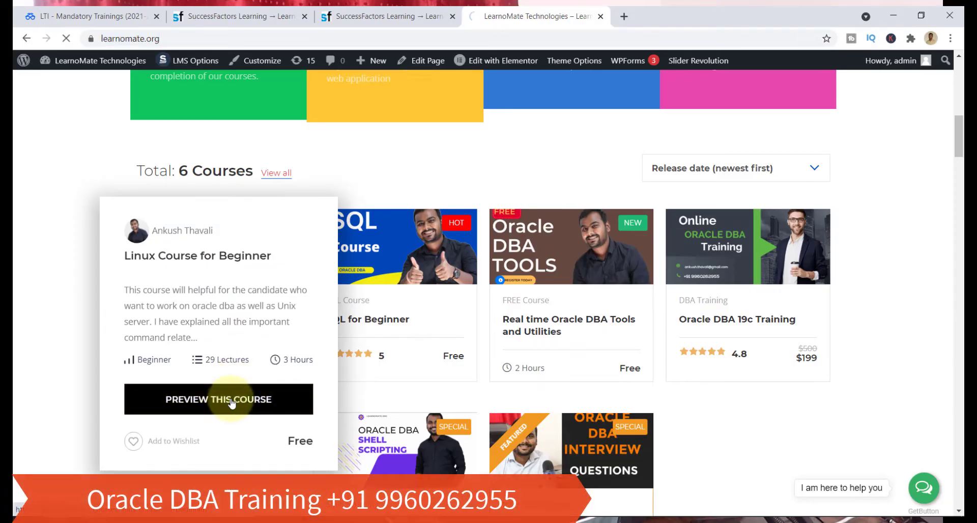
# Review the Linux course page (340 enrolled, 3 hours, 29 lectures) and start the course
pyautogui.click(218, 400)
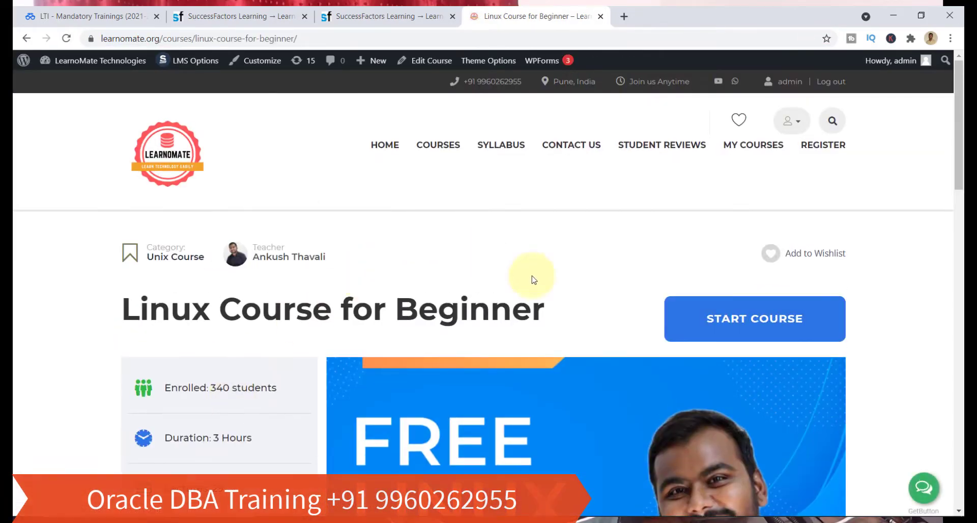
pyautogui.moveTo(707, 343)
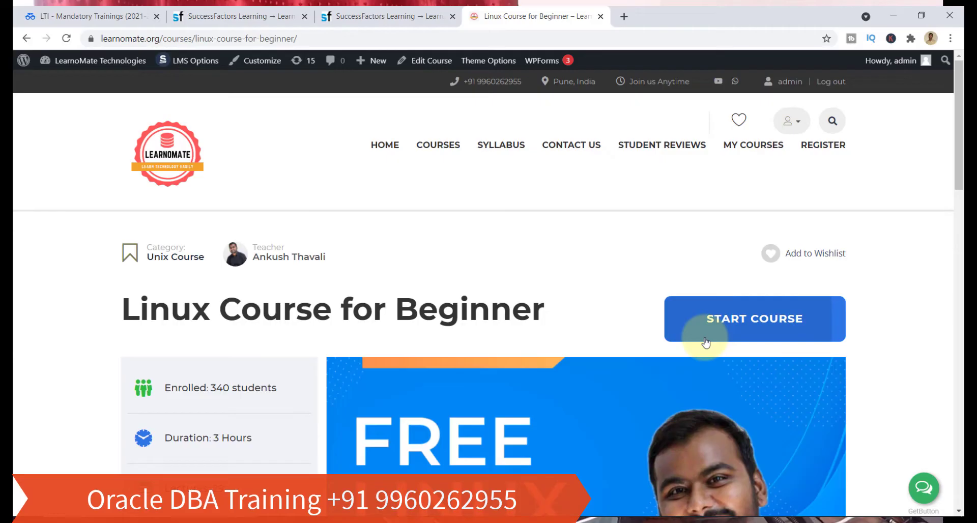
pyautogui.moveTo(653, 304)
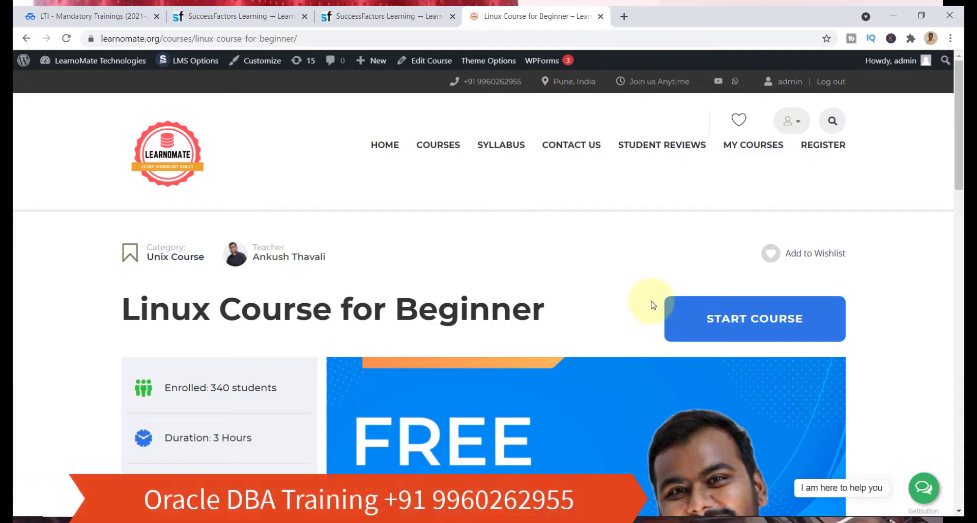
pyautogui.scroll(-3)
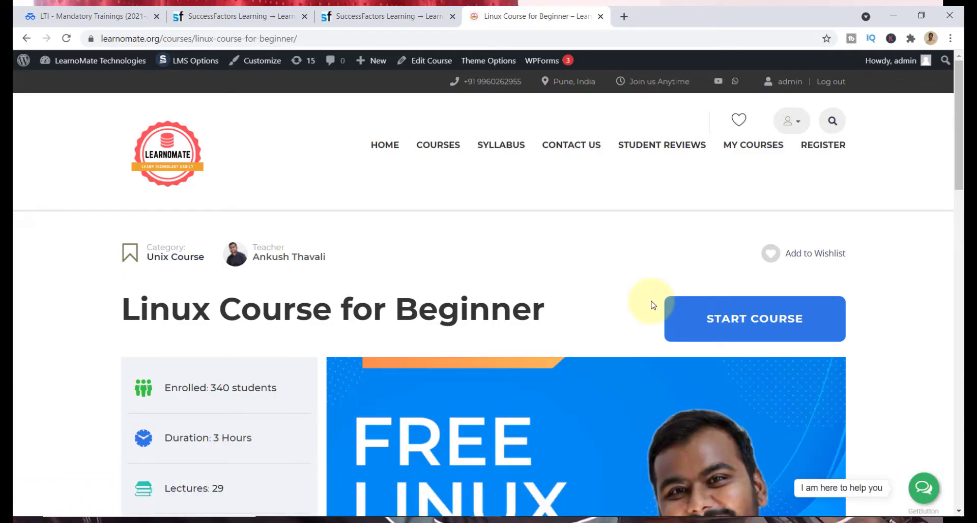
pyautogui.moveTo(421, 231)
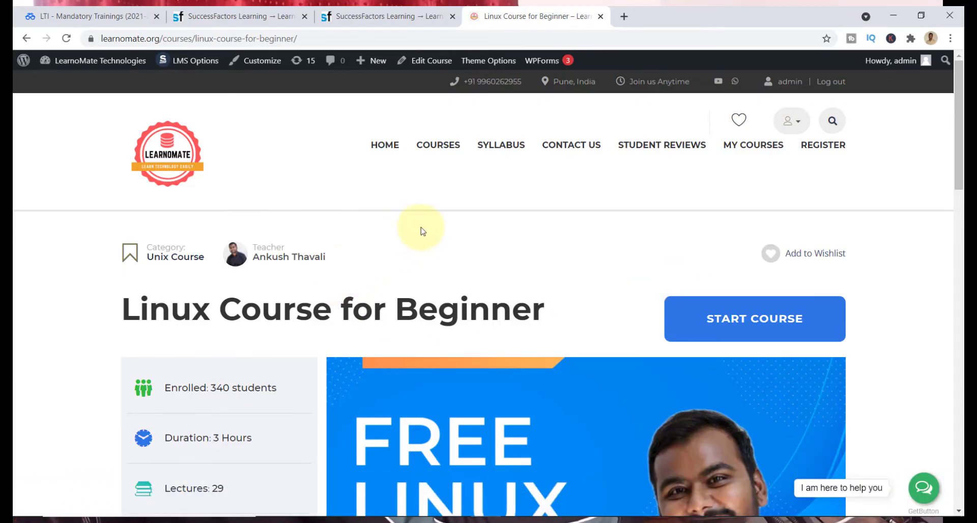
pyautogui.click(755, 319)
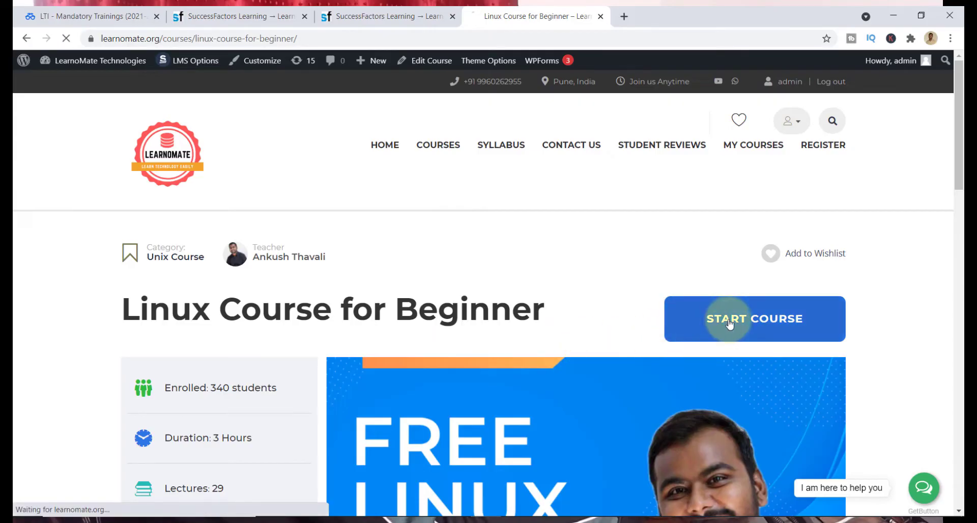
# Begin the lesson 'How this course is helpful to you ?' and play its intro video
pyautogui.click(755, 319)
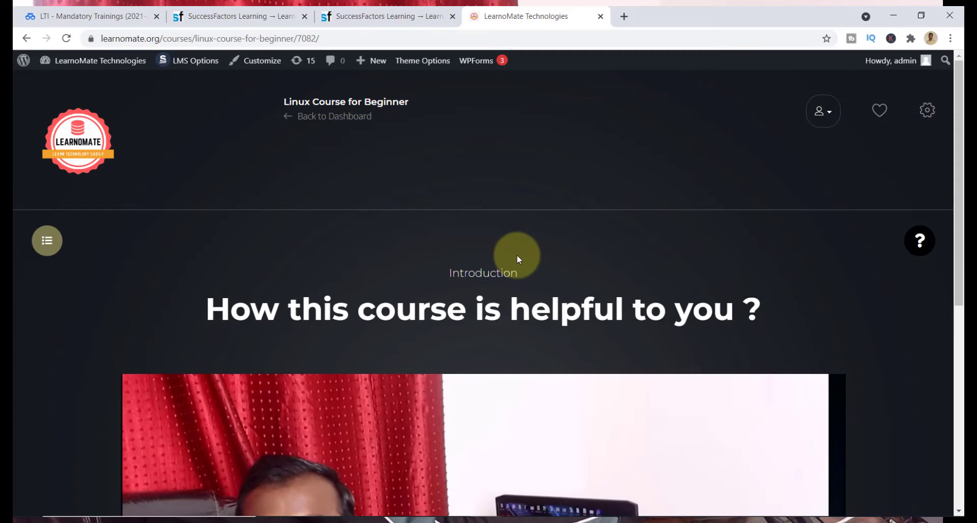
pyautogui.scroll(-3)
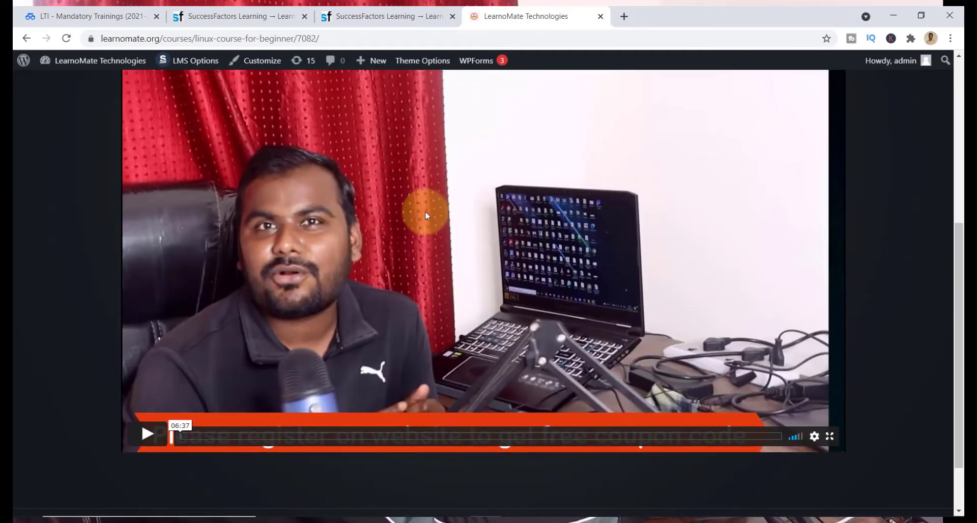
pyautogui.scroll(3)
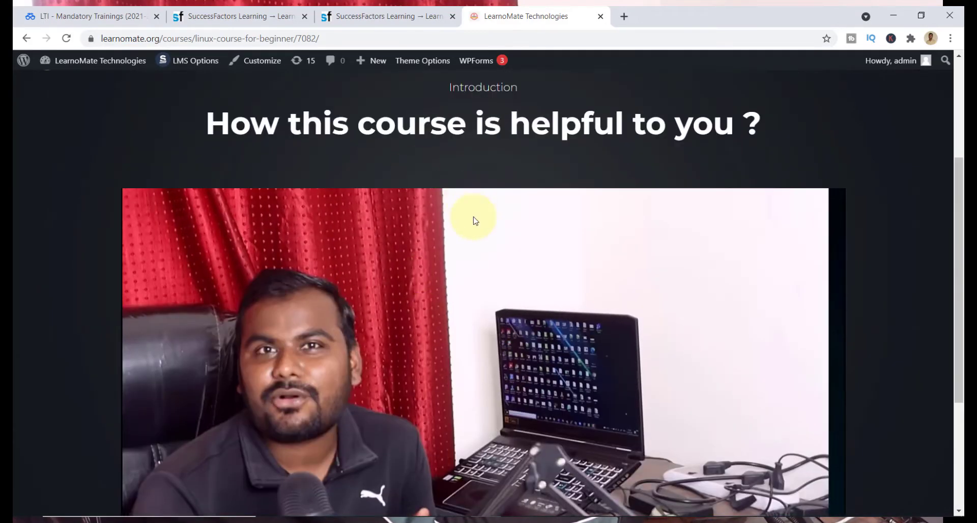
pyautogui.scroll(-3)
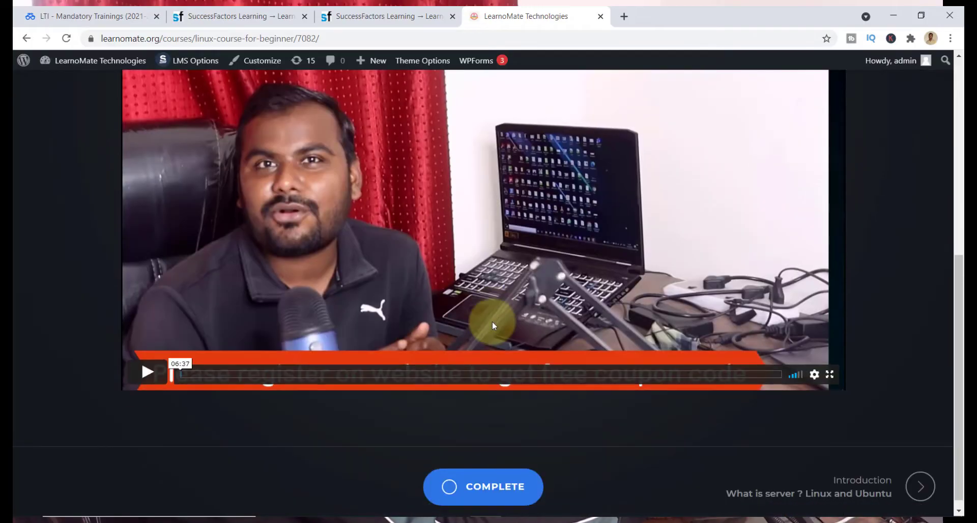
pyautogui.scroll(3)
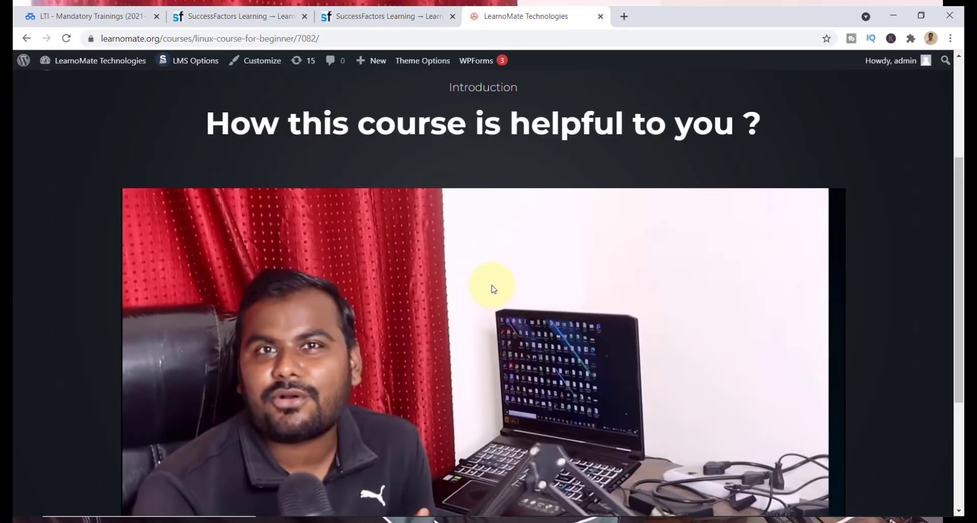
pyautogui.scroll(-3)
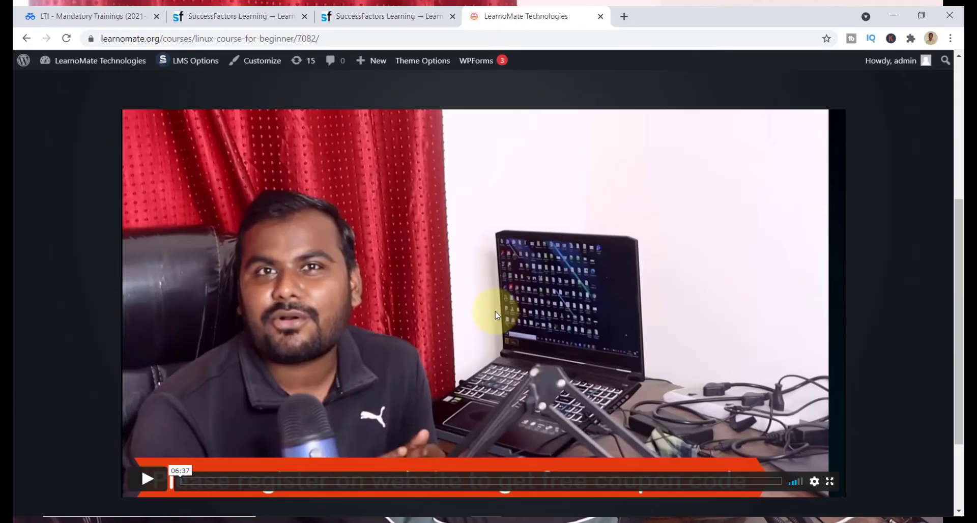
pyautogui.click(148, 481)
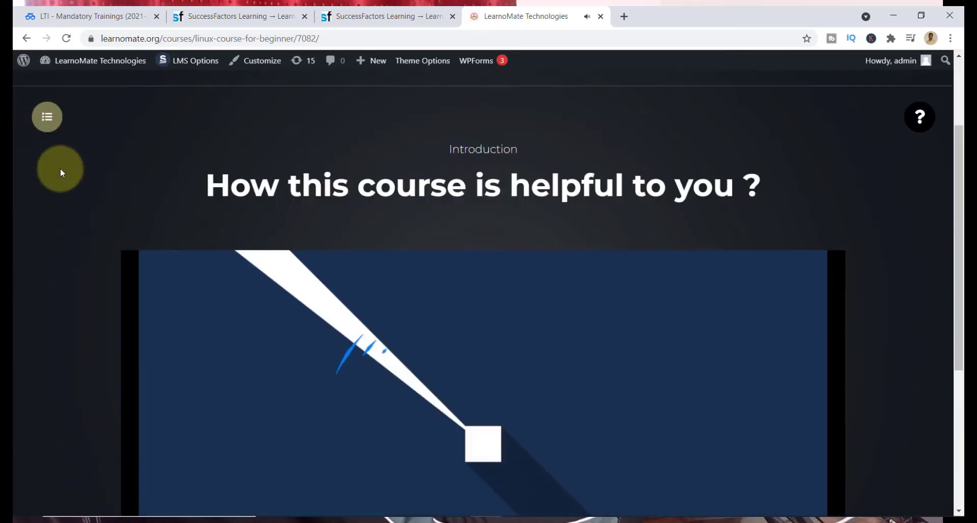
# Browse the lesson's twelve-section curriculum sidebar, then close it
pyautogui.click(47, 116)
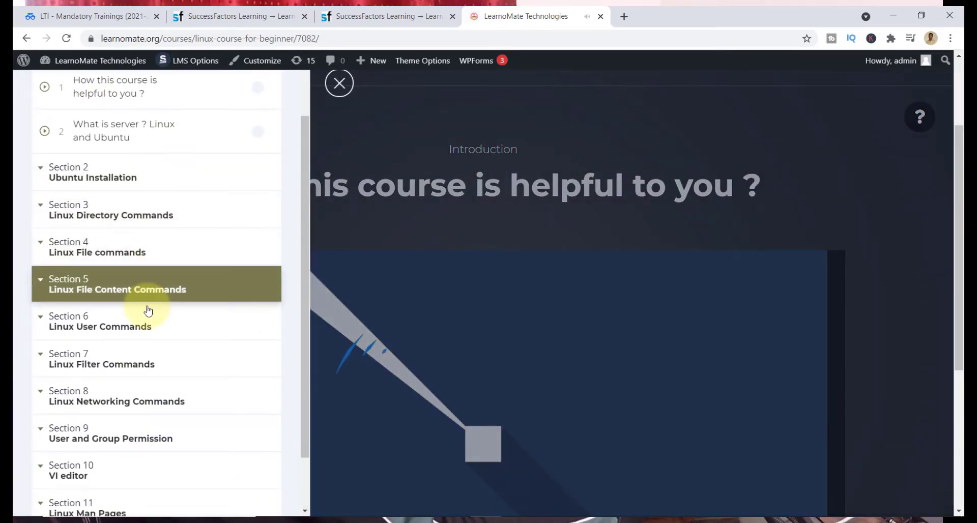
pyautogui.scroll(-3)
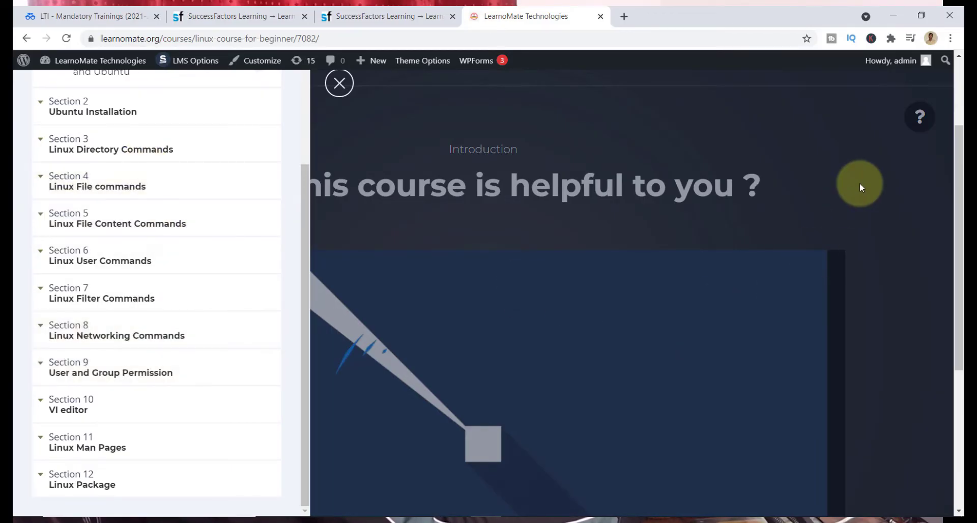
pyautogui.click(339, 83)
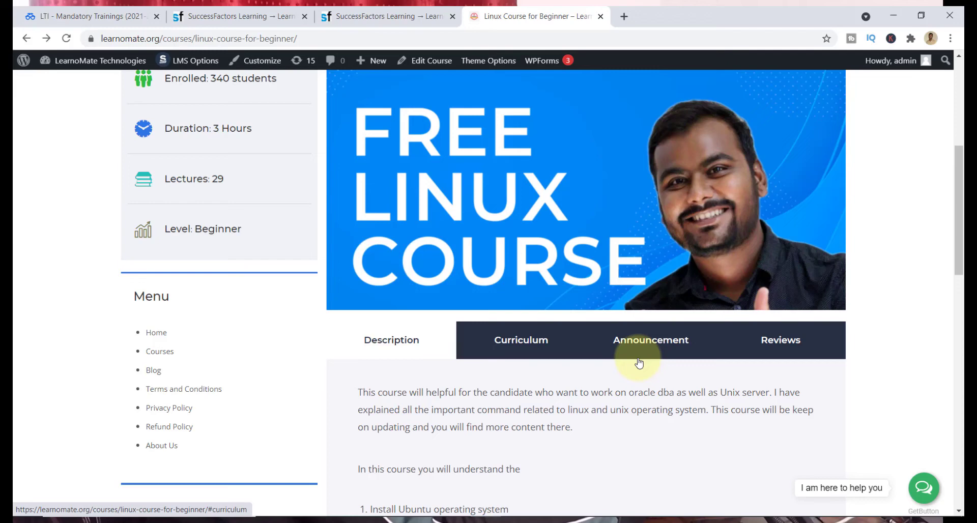
# View the Linux course's empty Reviews tab and start a review without submitting it
pyautogui.click(781, 340)
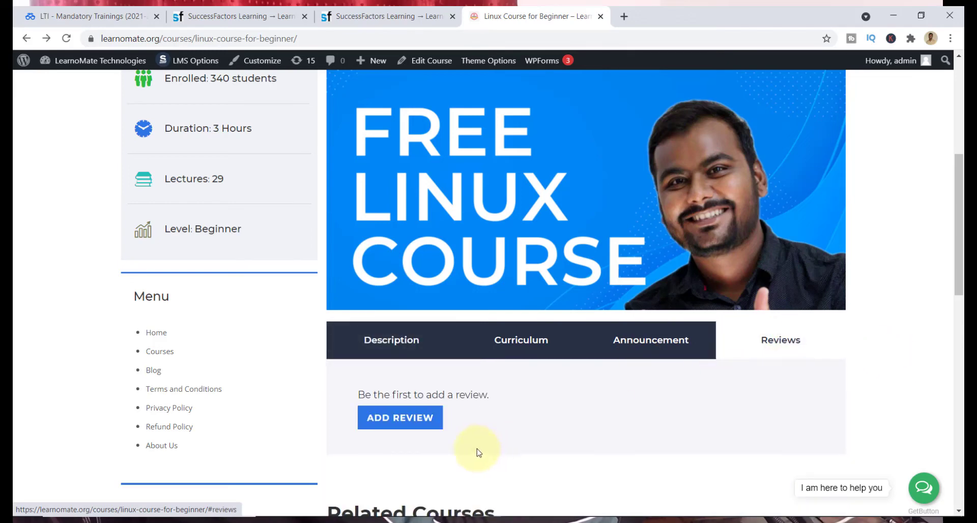
pyautogui.click(399, 417)
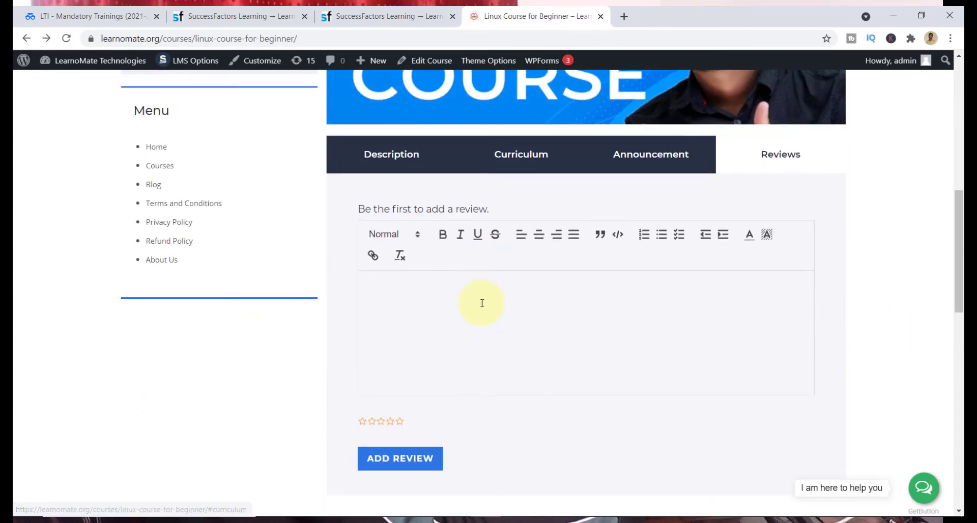
pyautogui.moveTo(400, 458)
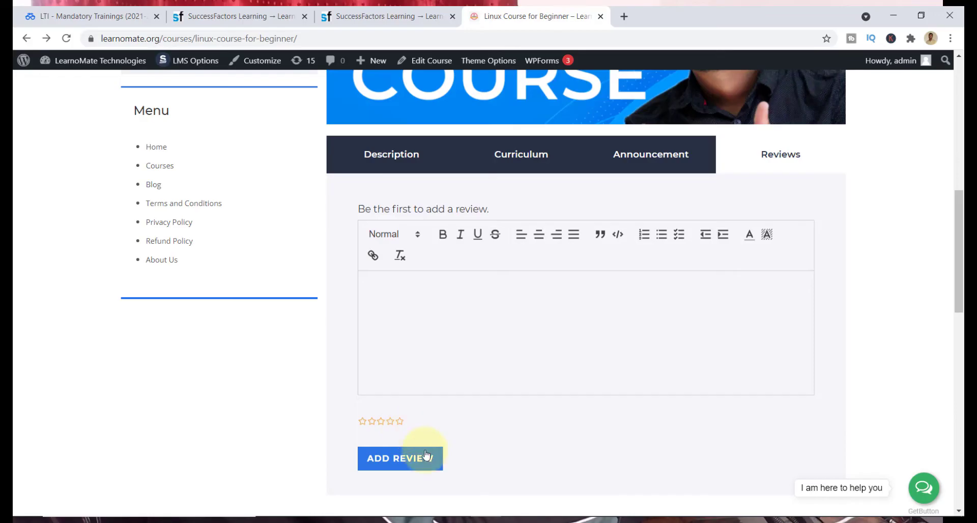
pyautogui.scroll(3)
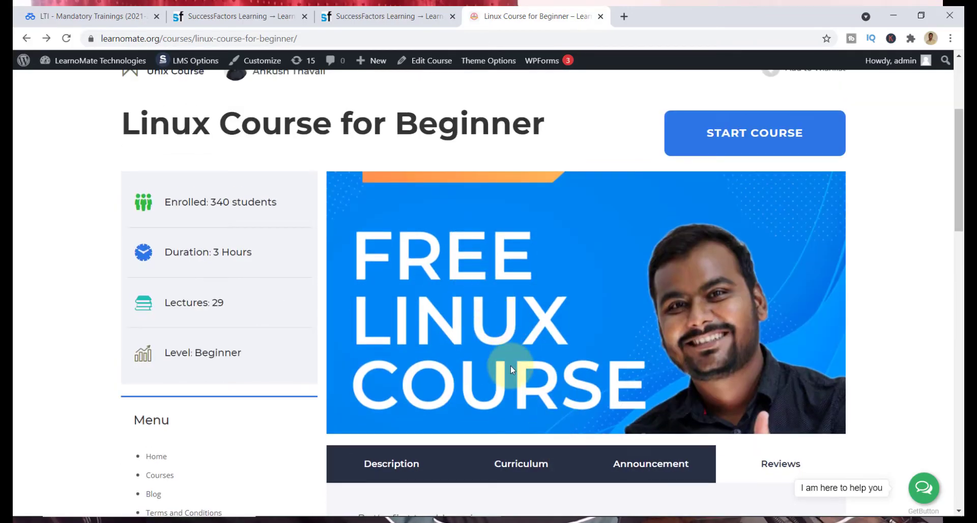
pyautogui.moveTo(474, 335)
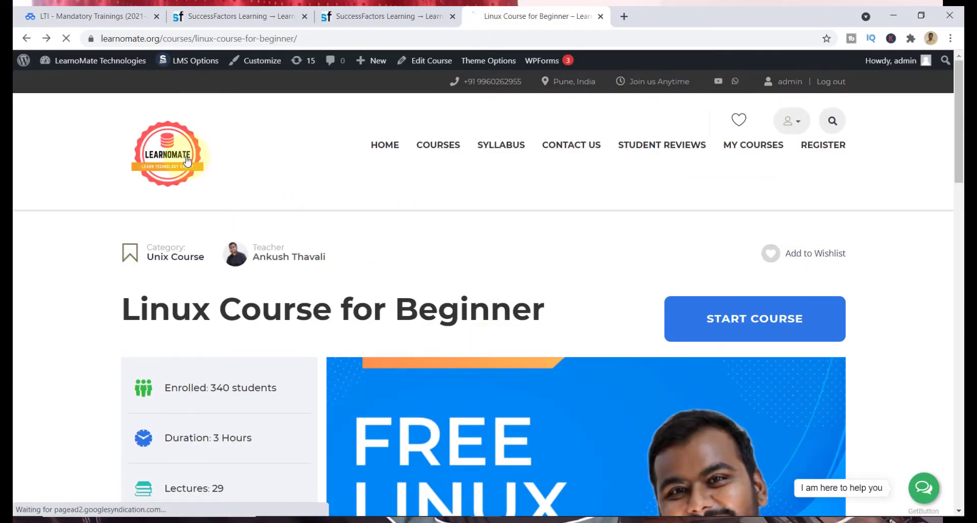
pyautogui.moveTo(396, 243)
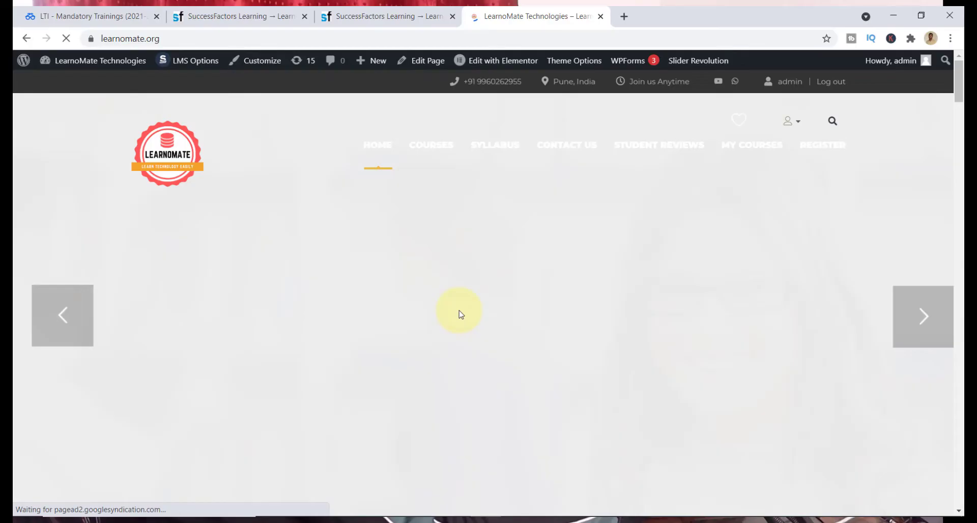
# Go to the Oracle DBA Interview Question course ($29, 5.0 rating) from the course grid
pyautogui.scroll(-3)
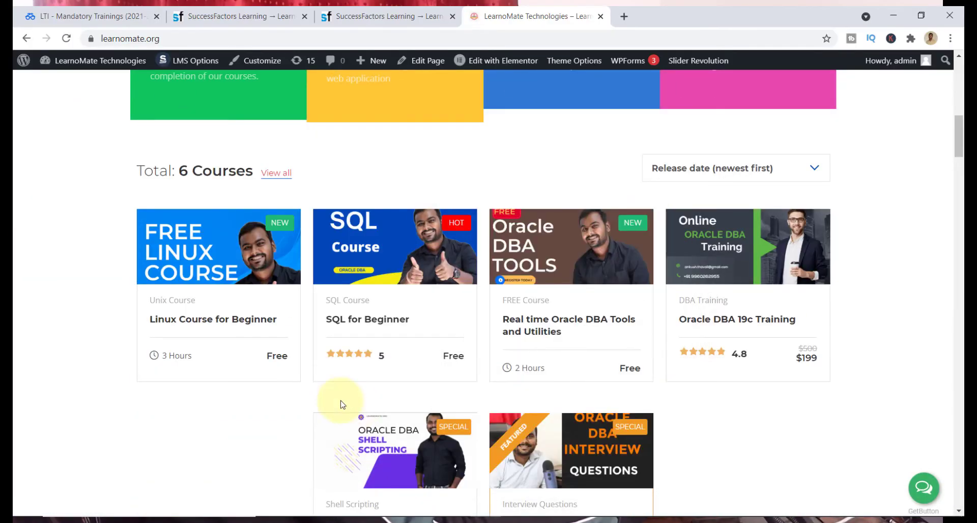
pyautogui.moveTo(890, 314)
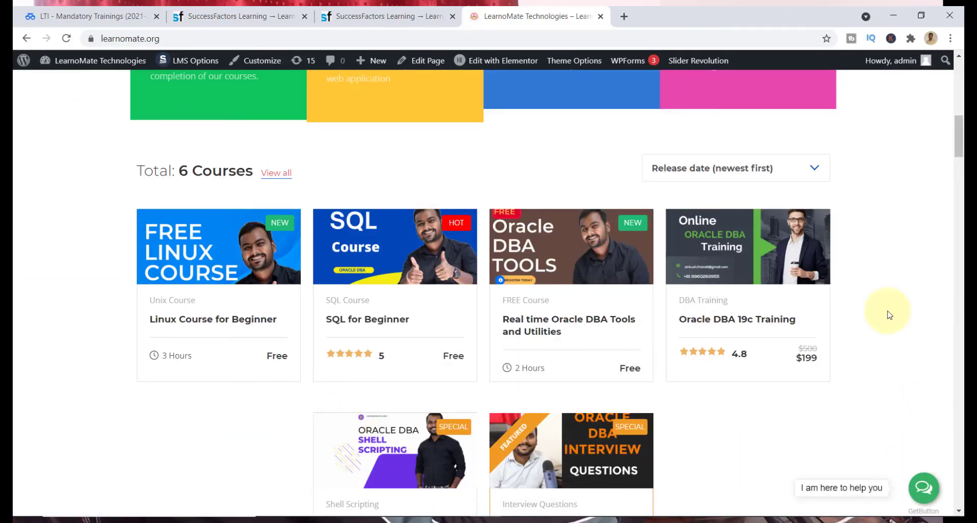
pyautogui.scroll(-3)
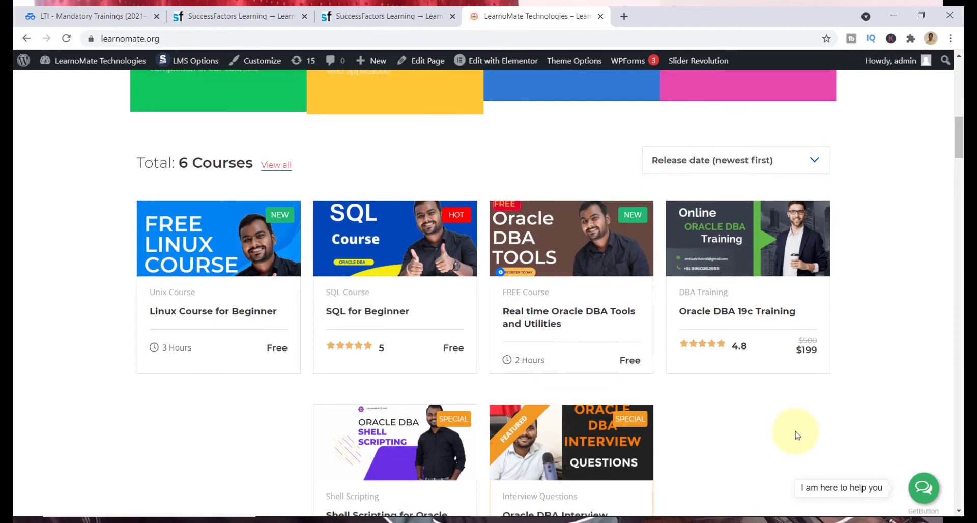
pyautogui.scroll(-3)
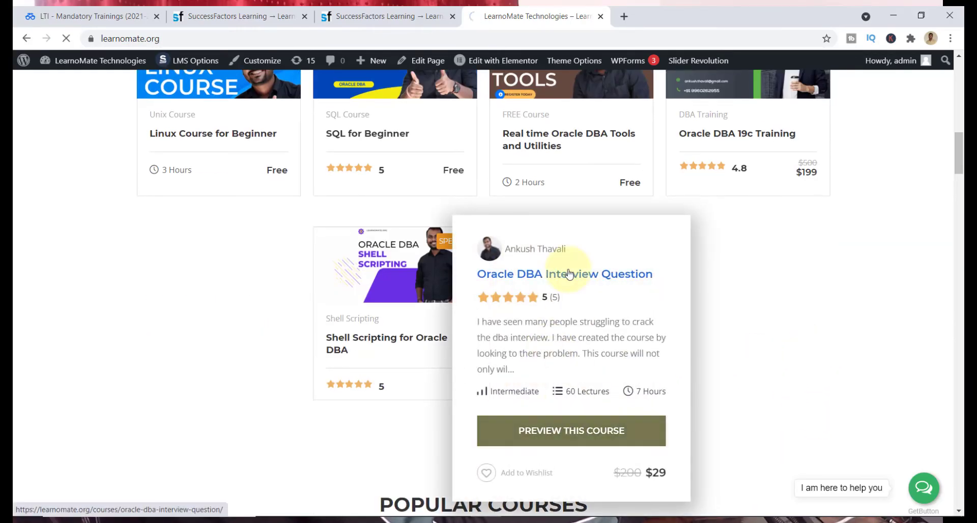
pyautogui.click(564, 274)
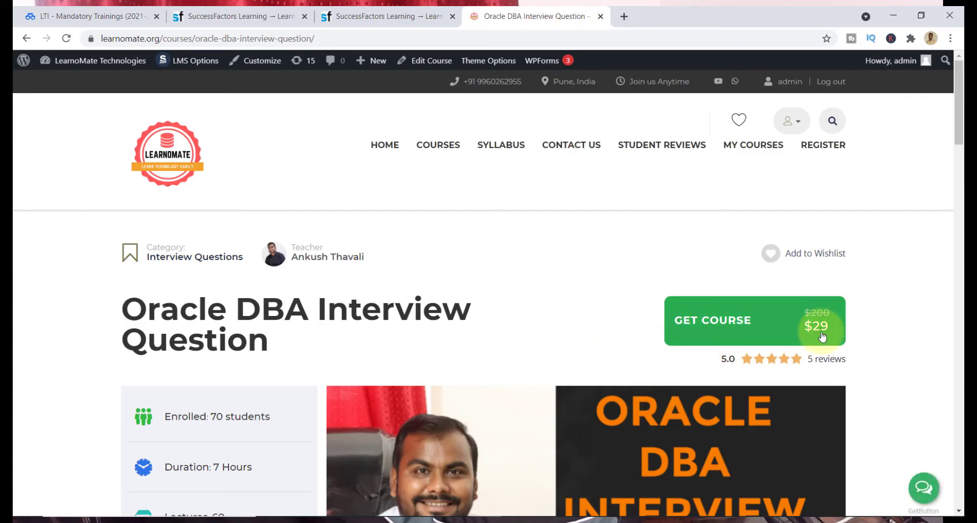
pyautogui.moveTo(653, 282)
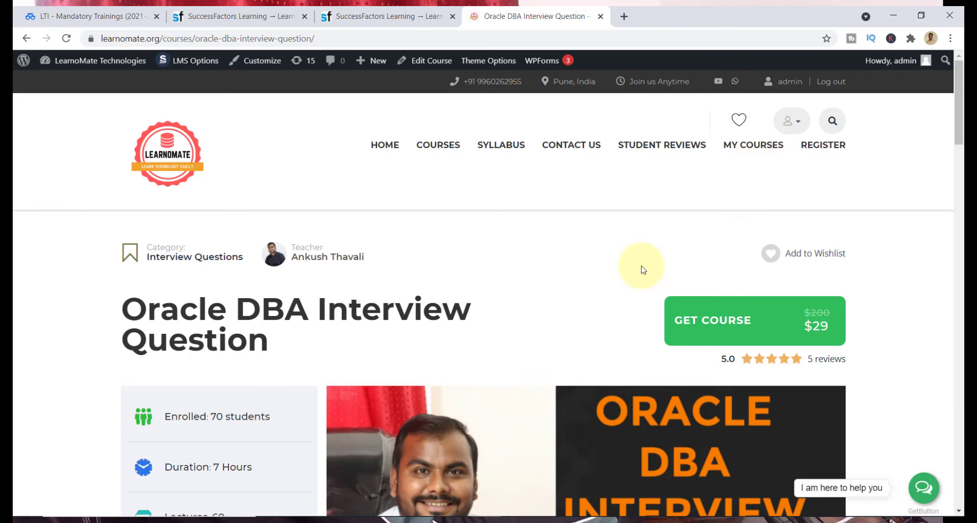
# Browse the curriculum: Introduction plus numbered Oracle DBA Interview Question lectures, returning to top
pyautogui.scroll(-3)
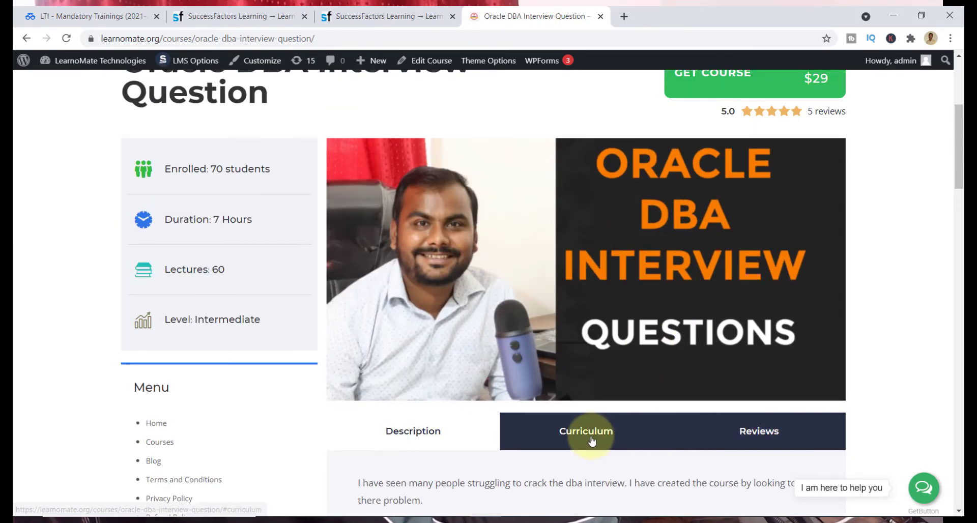
pyautogui.click(585, 431)
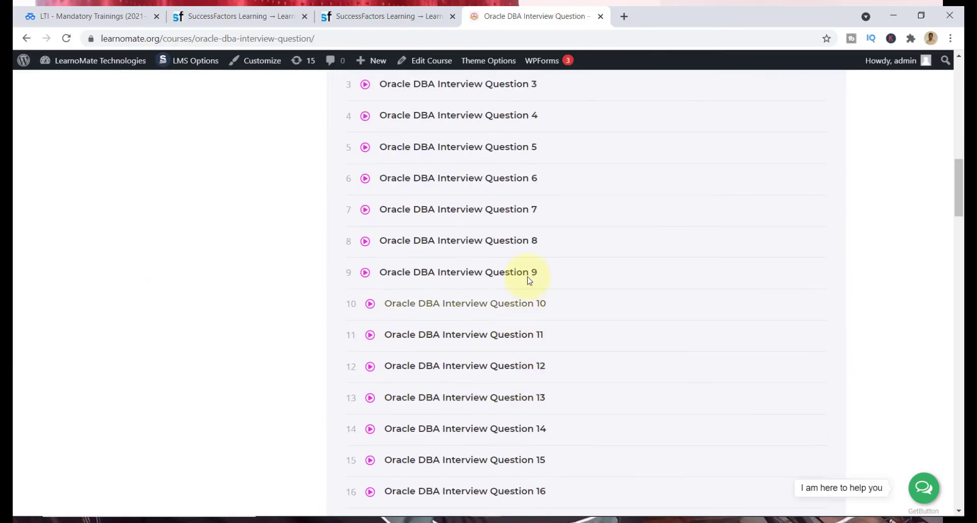
pyautogui.moveTo(554, 312)
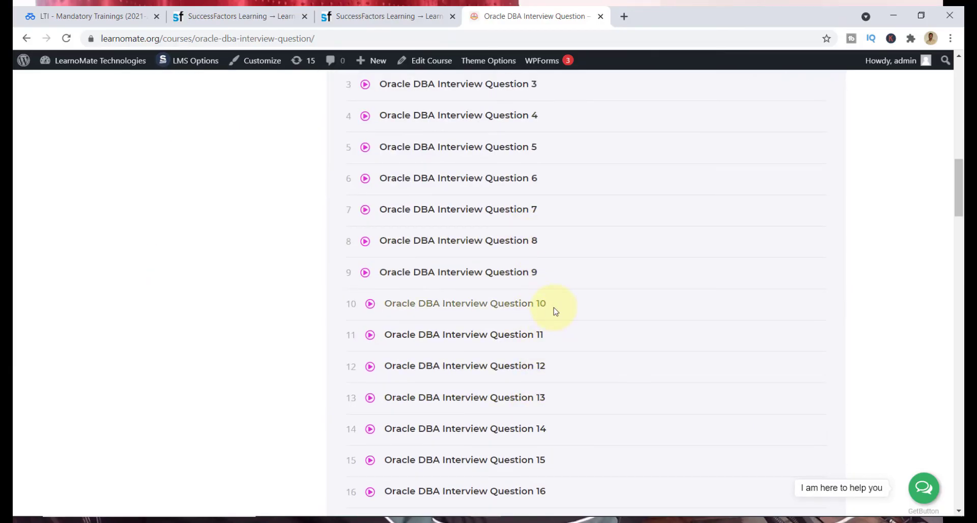
pyautogui.moveTo(551, 342)
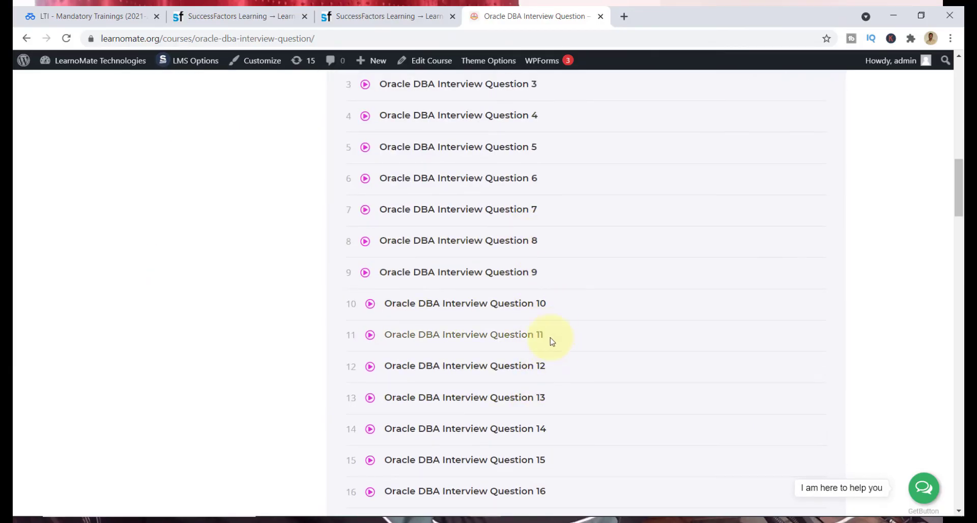
pyautogui.scroll(3)
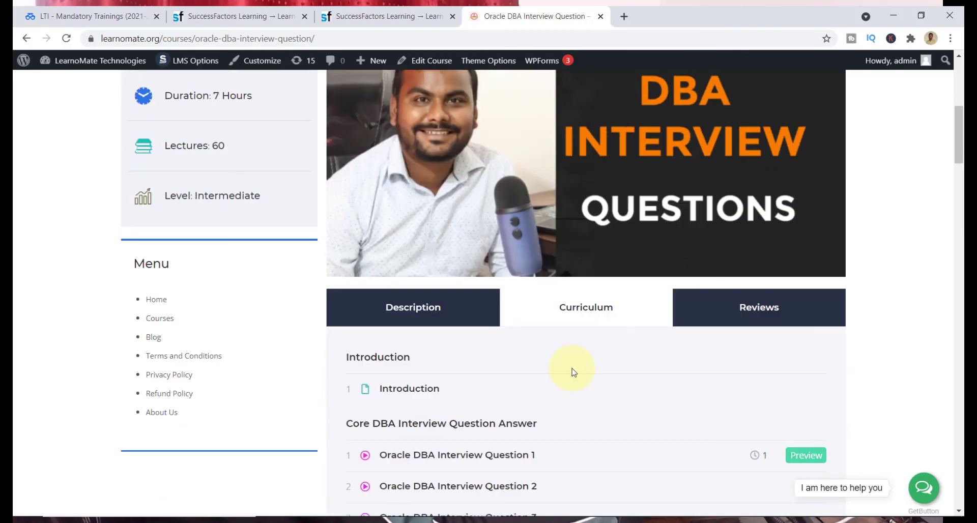
pyautogui.moveTo(568, 319)
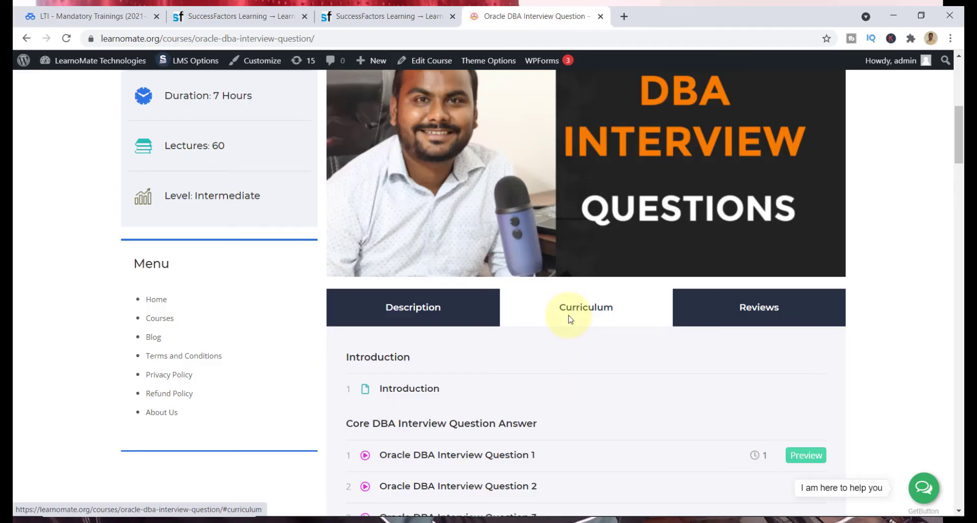
pyautogui.moveTo(585, 393)
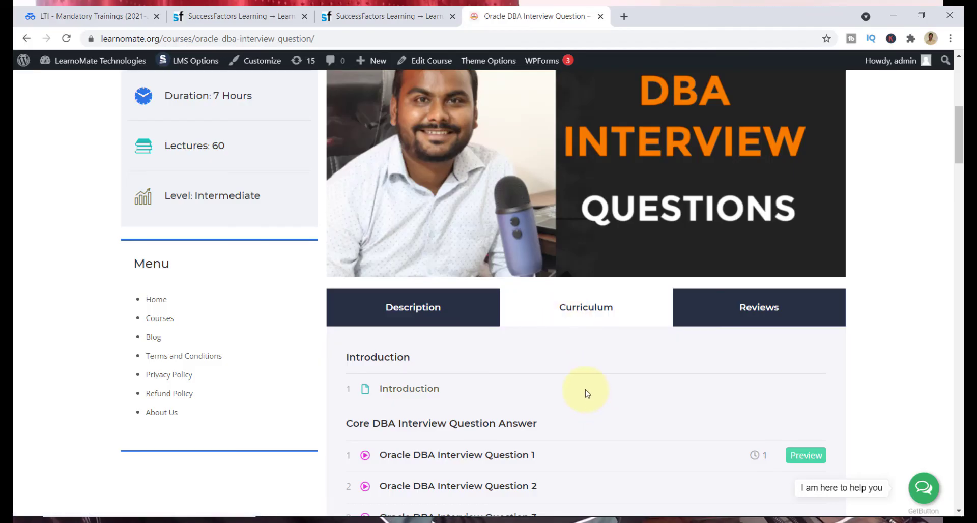
pyautogui.moveTo(569, 378)
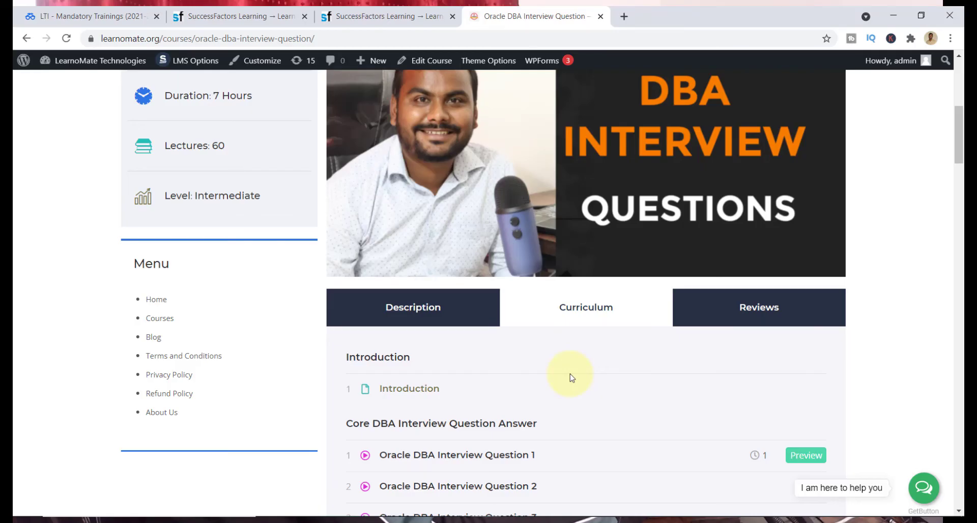
pyautogui.scroll(3)
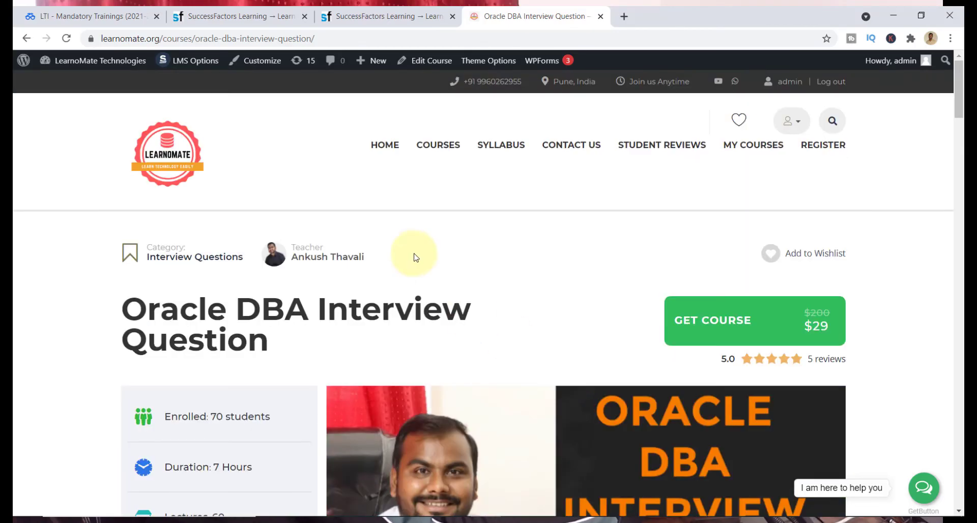
pyautogui.moveTo(464, 284)
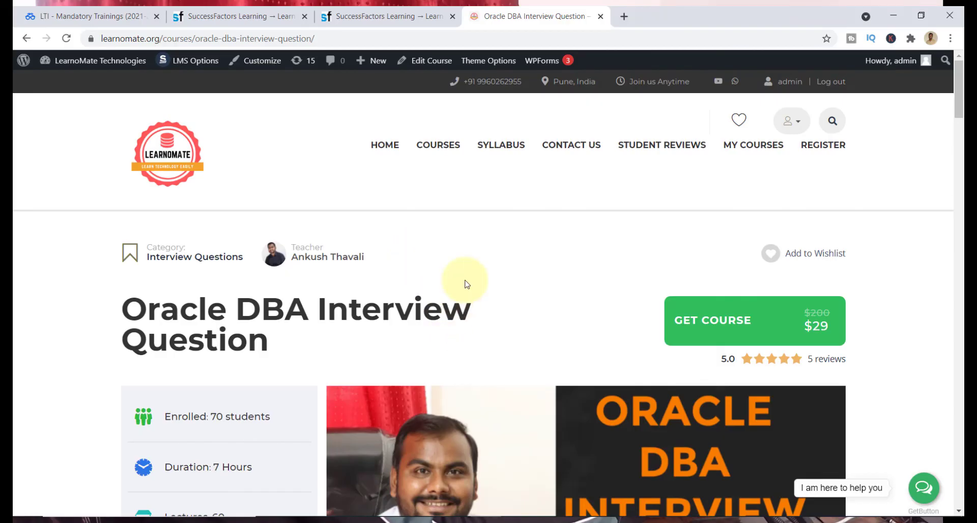